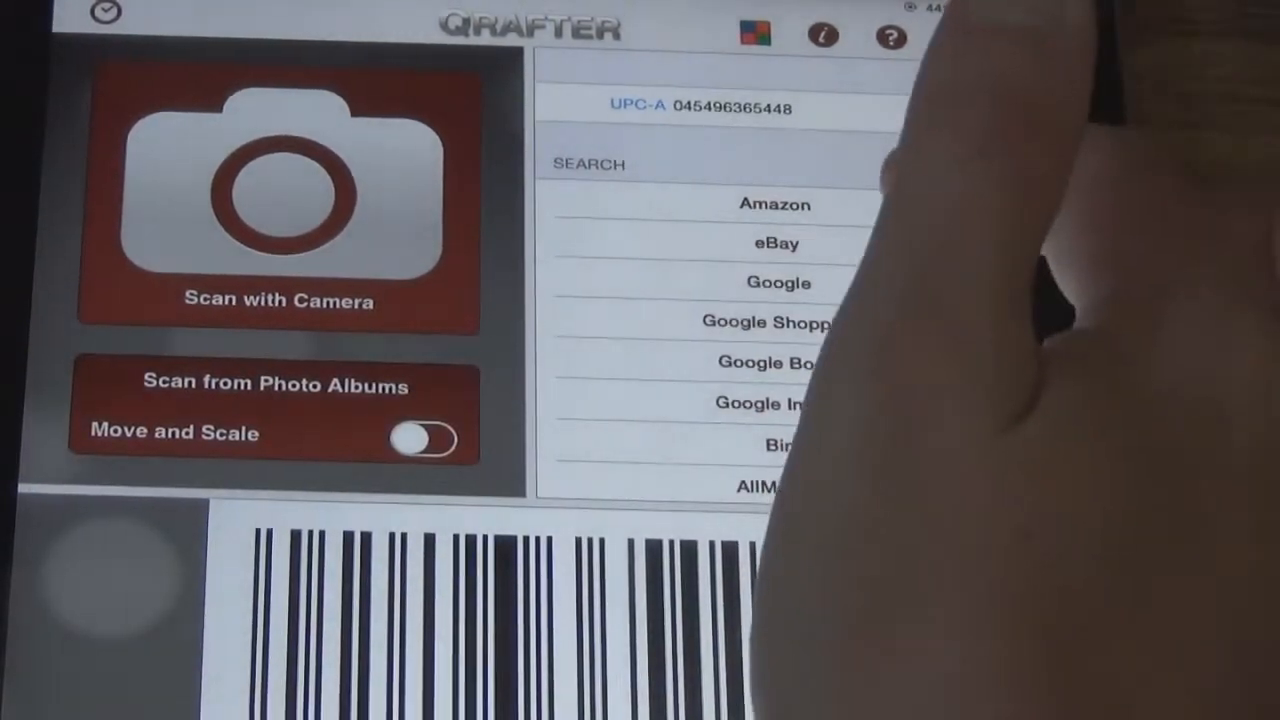
{"action": "left_click", "coordinate": [774, 243]}
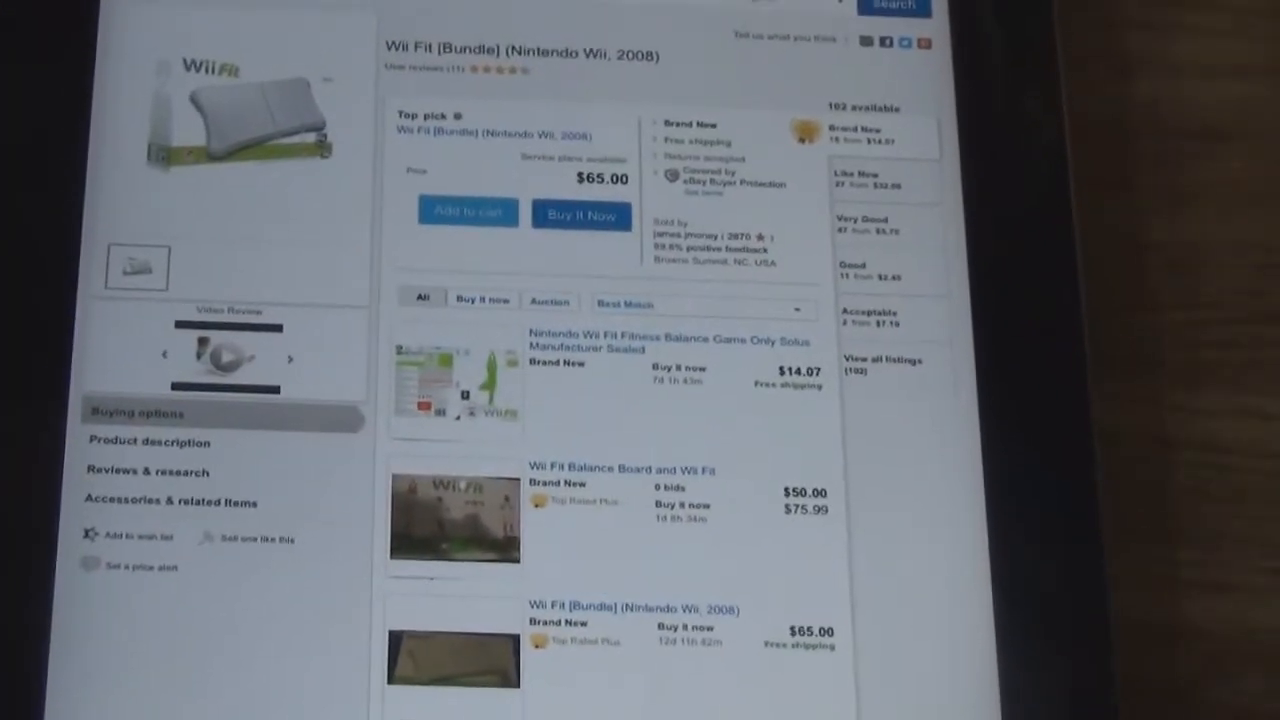
- Scroll the eBay listings, then go back to the UPC-A scan result
{"action": "scroll", "scroll_direction": "down", "scroll_amount": 3}
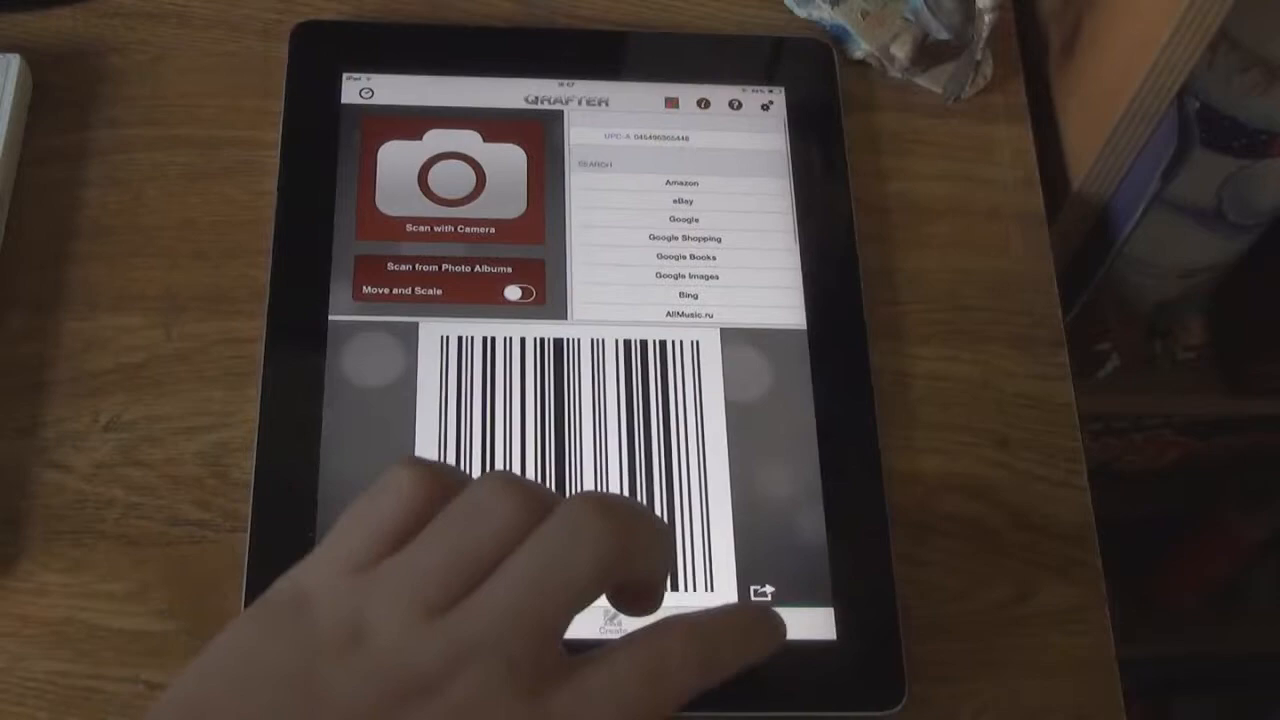
{"action": "left_click", "coordinate": [763, 590]}
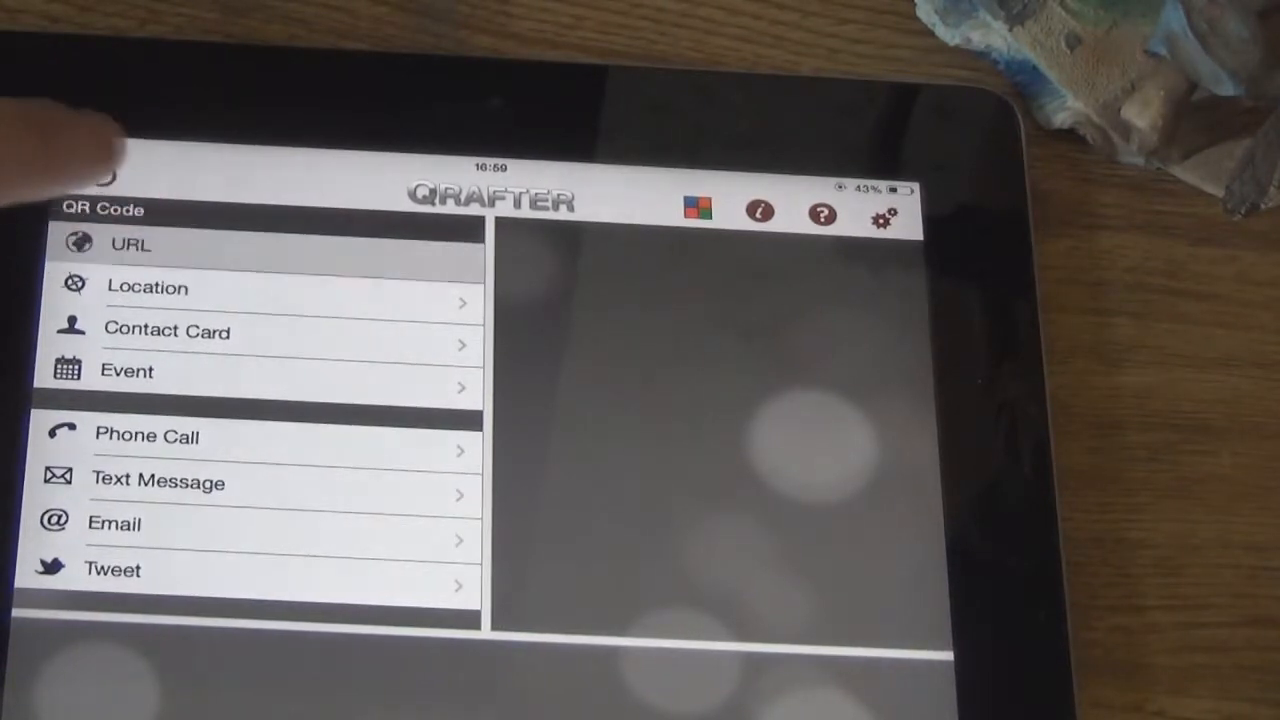
{"action": "left_click", "coordinate": [130, 245]}
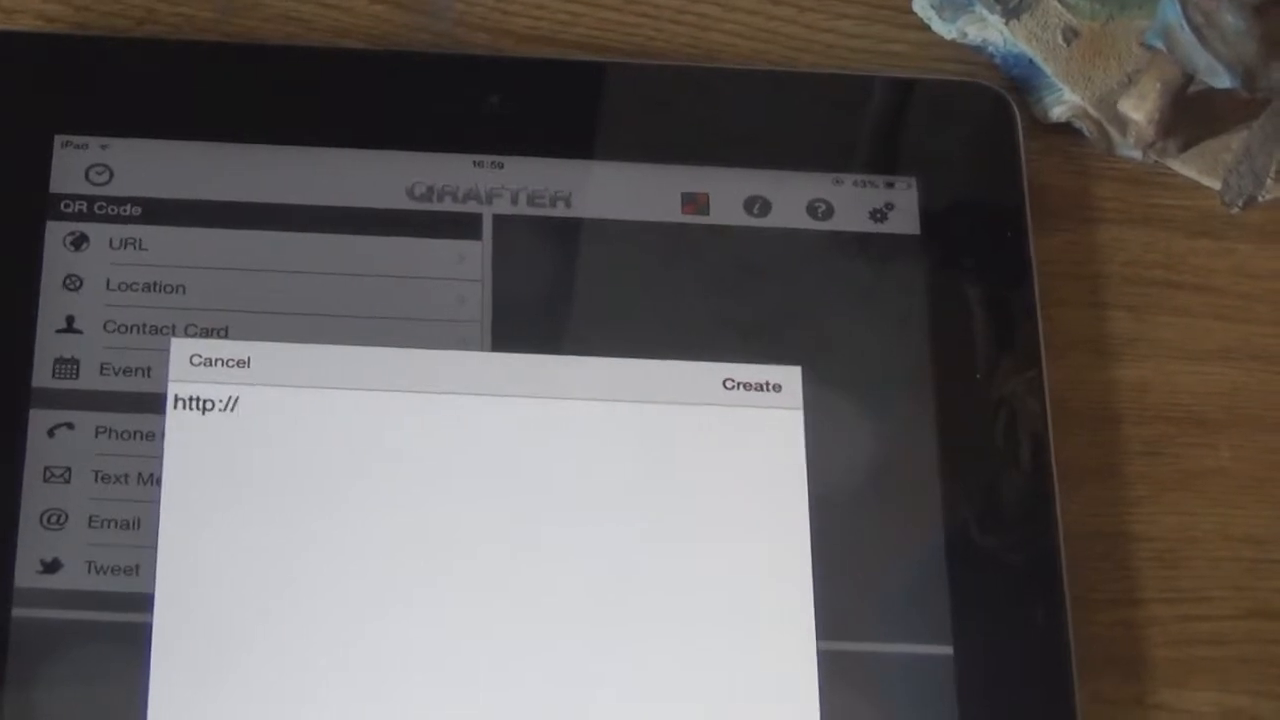
{"action": "left_click", "coordinate": [205, 404]}
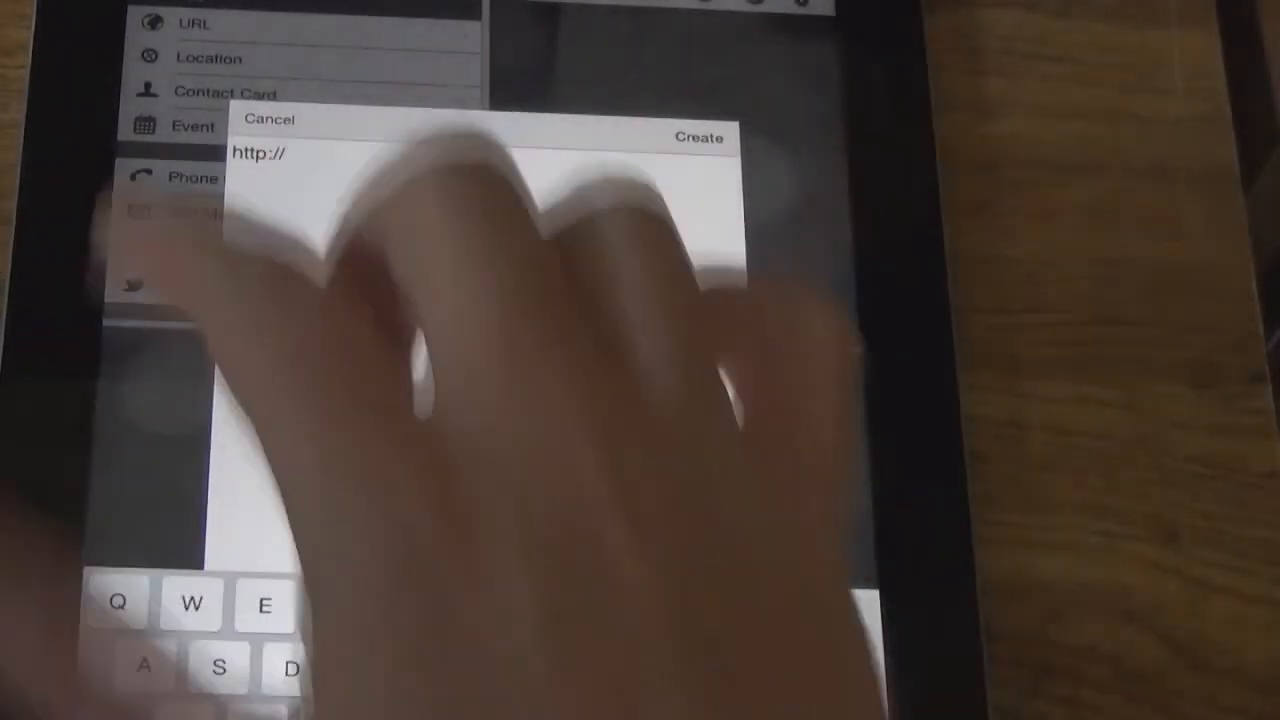
{"action": "type", "text": "www"}
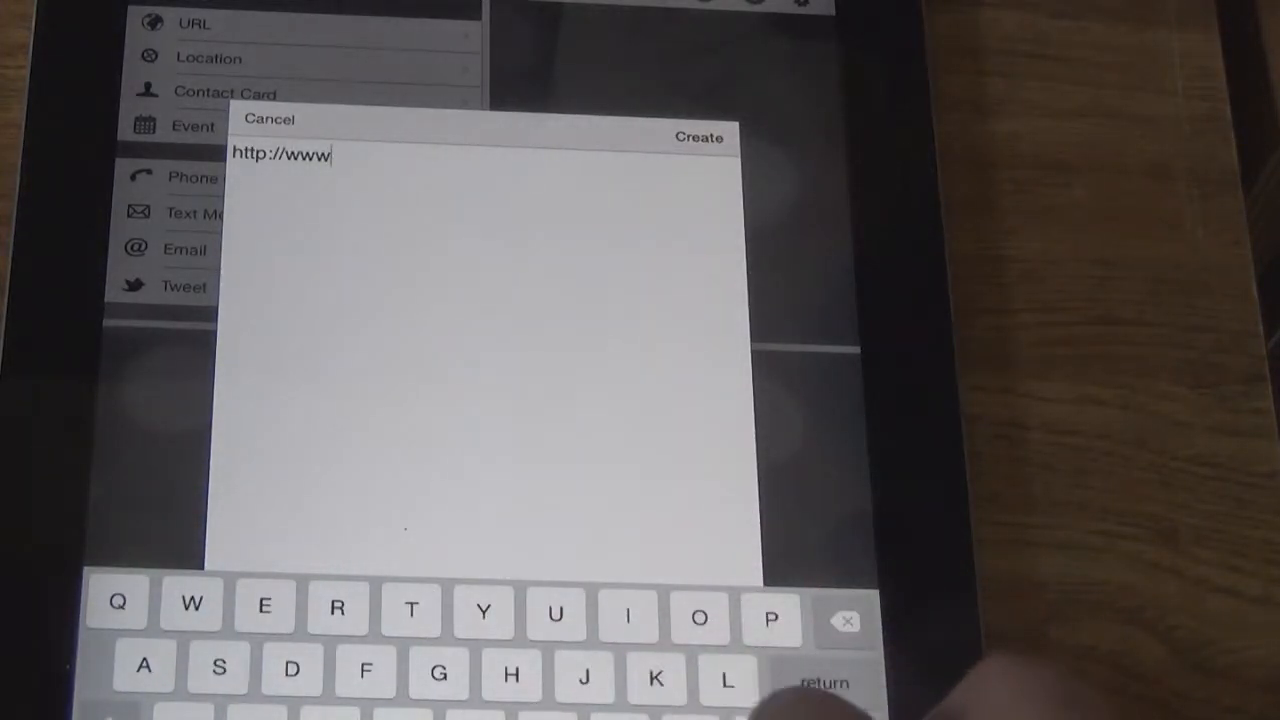
{"action": "type", "text": ".youtube.com/user/luke4smith"}
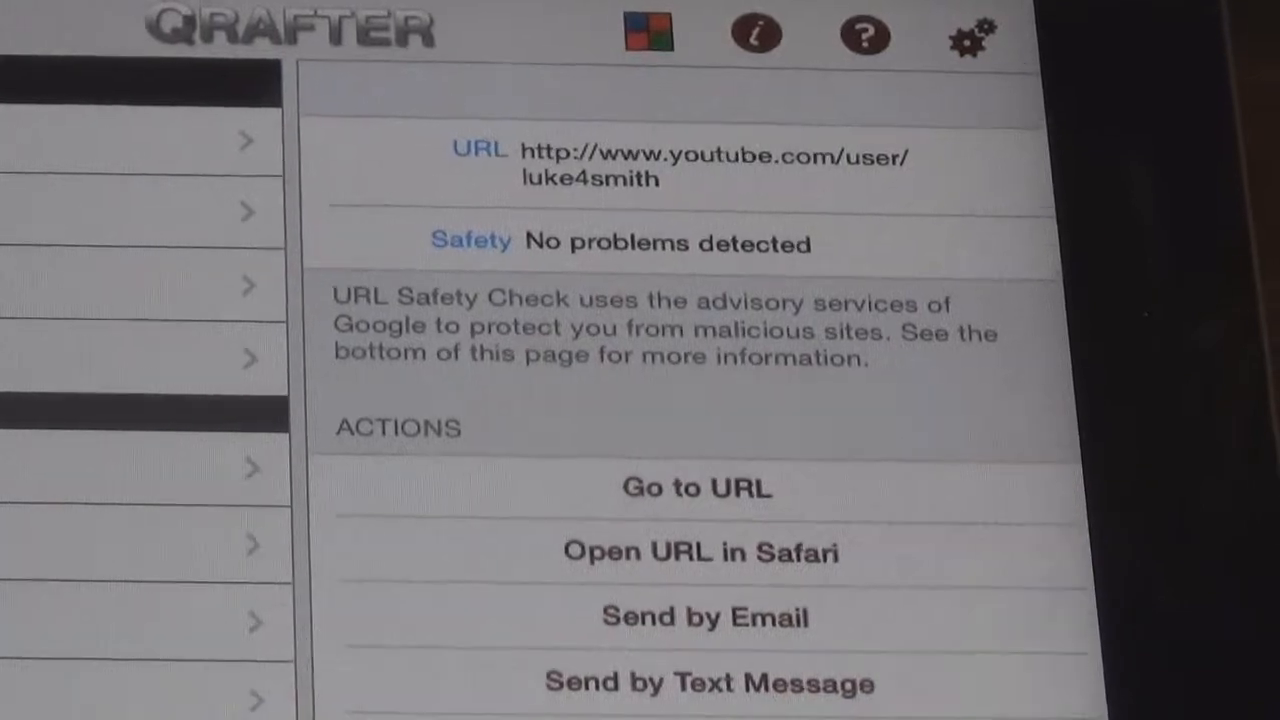
{"action": "scroll", "scroll_direction": "down", "scroll_amount": 3}
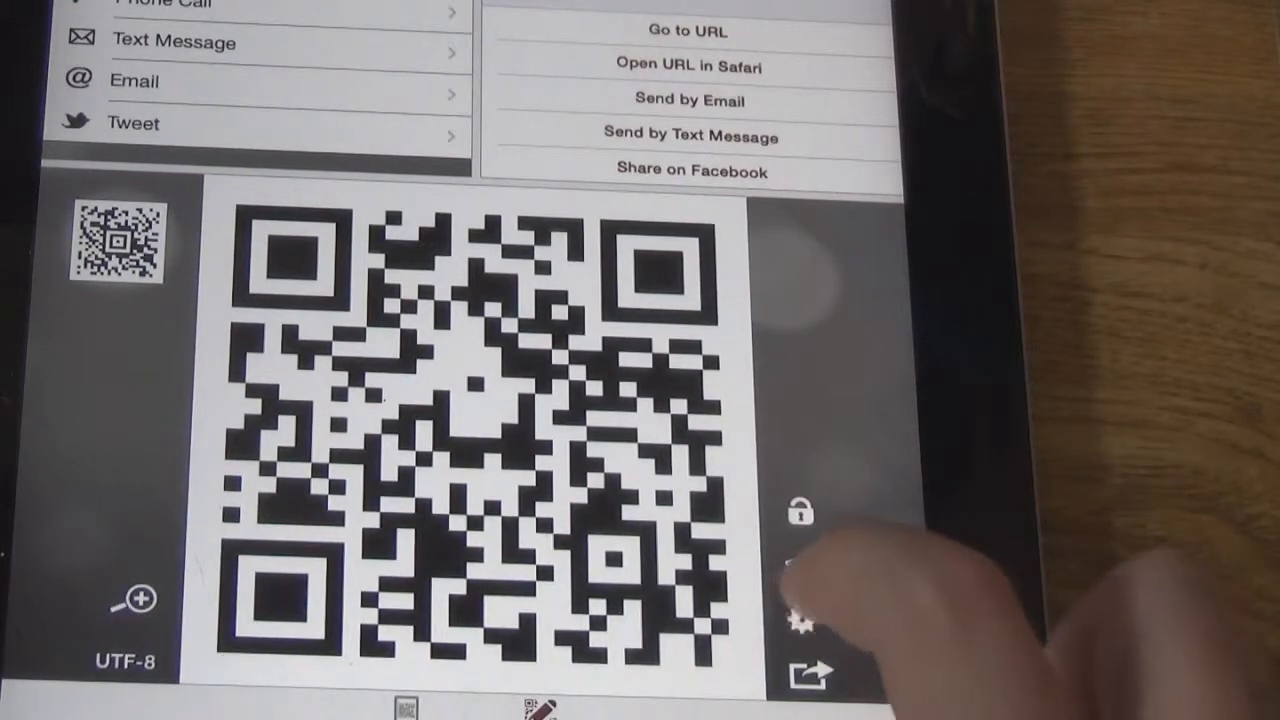
- Bring up the YouTube channel QR code image and open its URL in Safari
{"action": "left_click", "coordinate": [810, 617]}
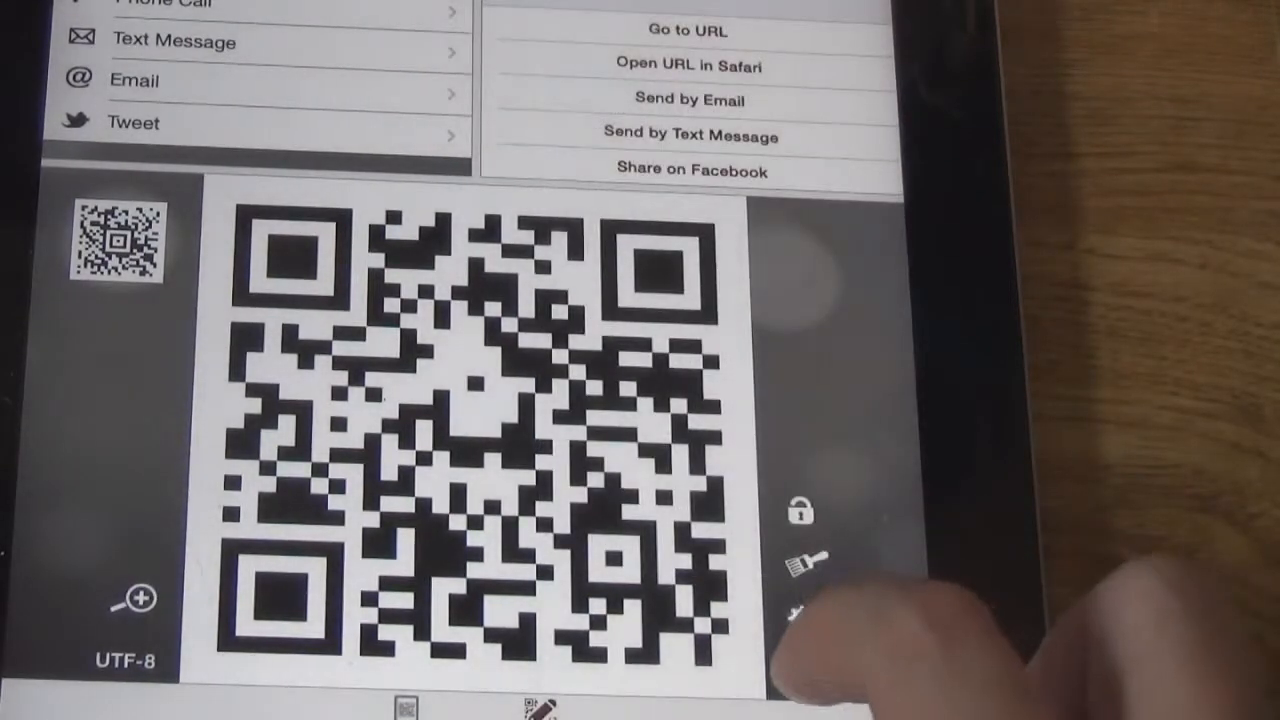
{"action": "left_click", "coordinate": [808, 672]}
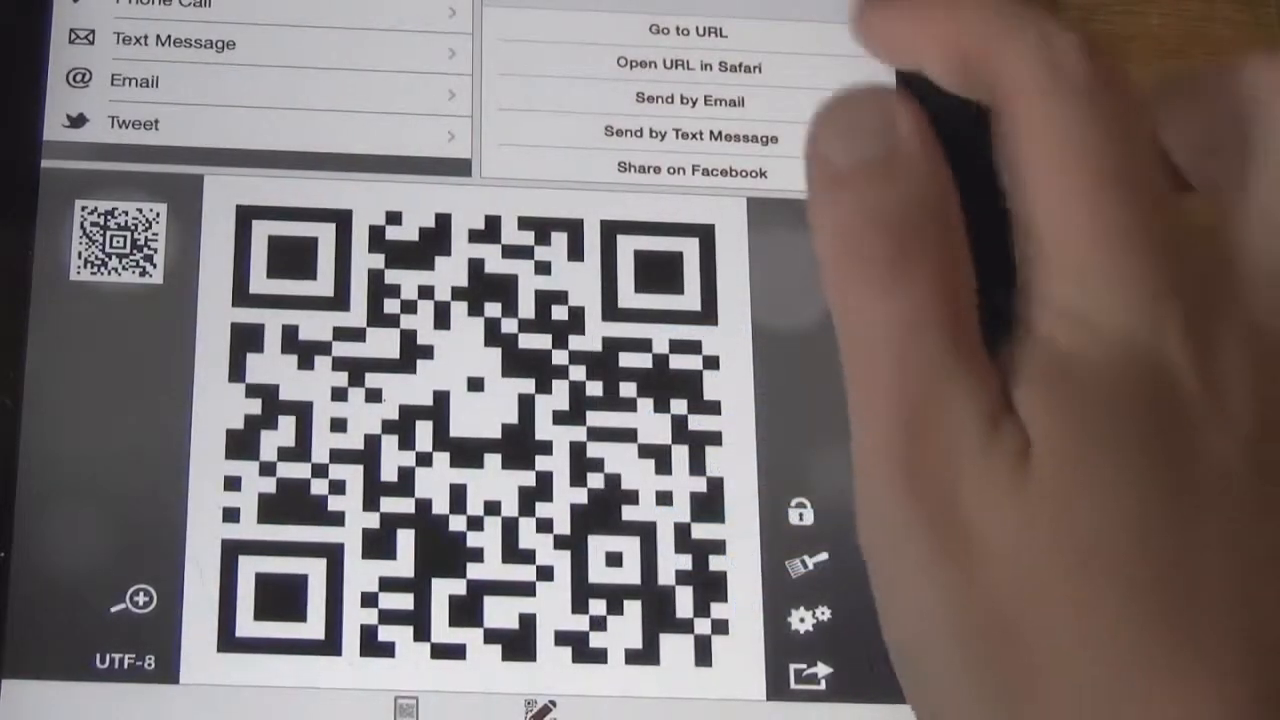
{"action": "left_click", "coordinate": [688, 67]}
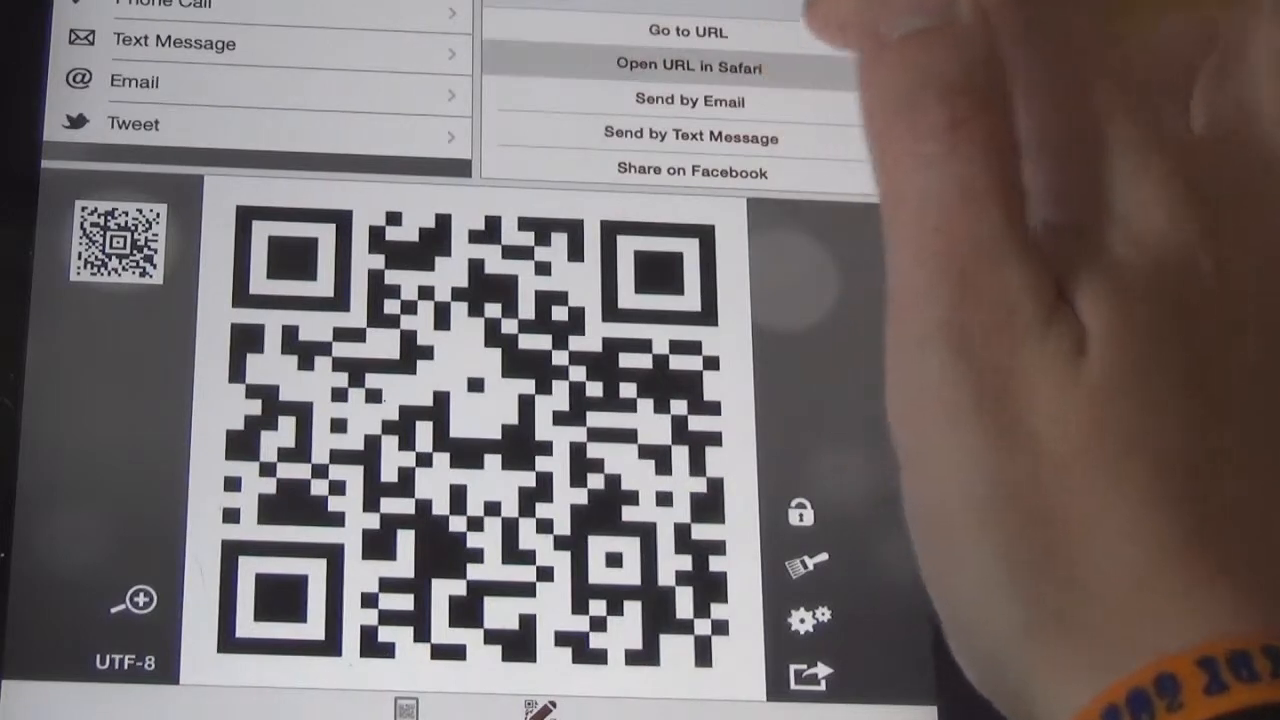
- Exit Safari to the iPad home screen
{"action": "left_click", "coordinate": [688, 67]}
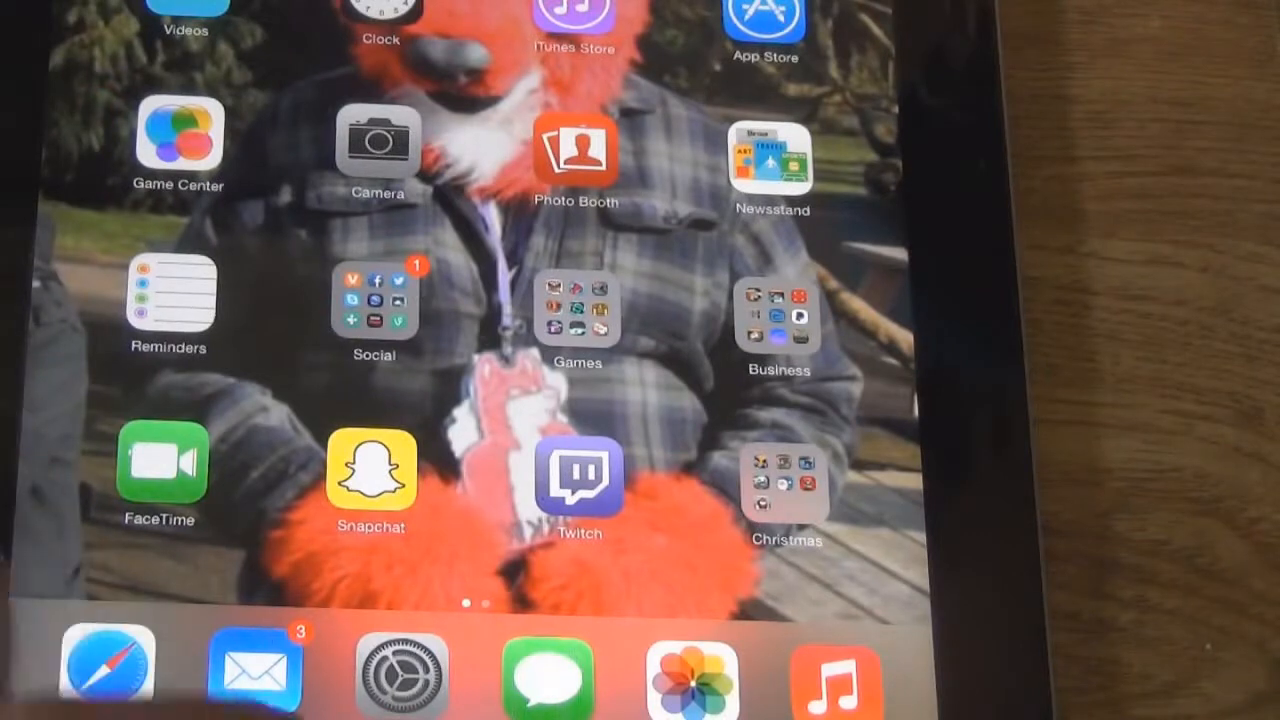
- Open the saved channel QR code image from the Photos grid
{"action": "left_click", "coordinate": [690, 675]}
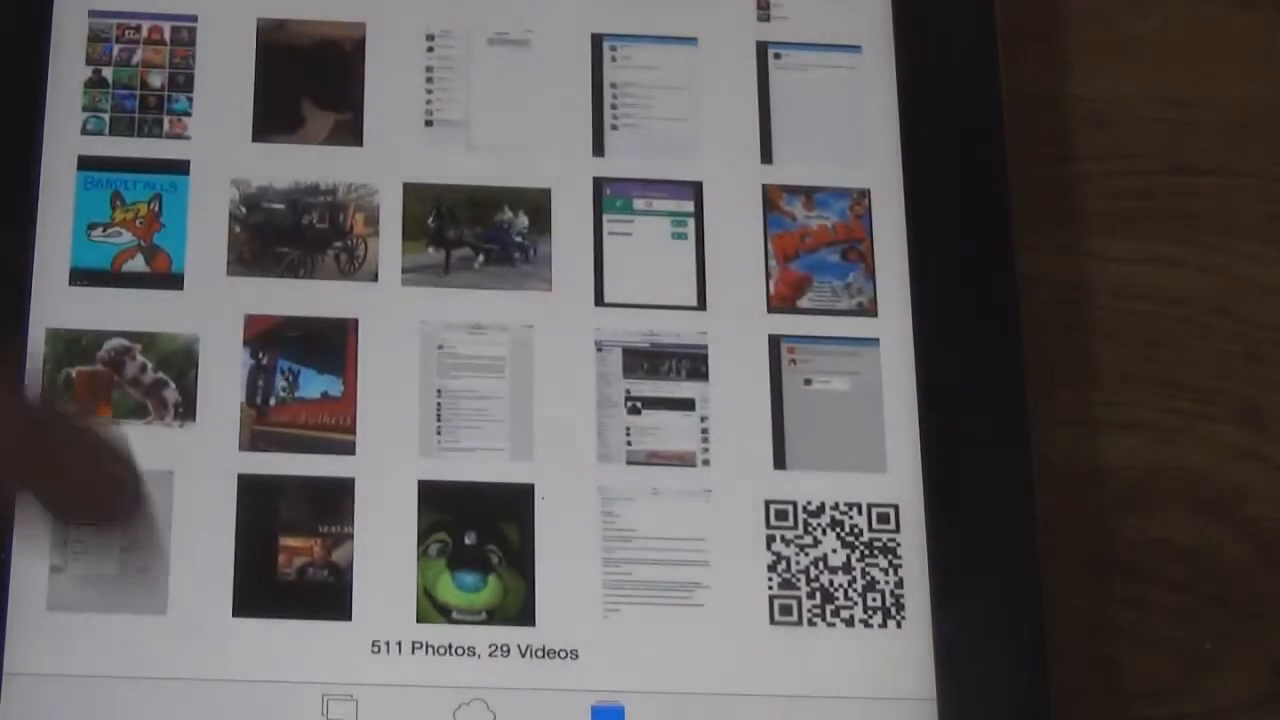
{"action": "left_click", "coordinate": [831, 560]}
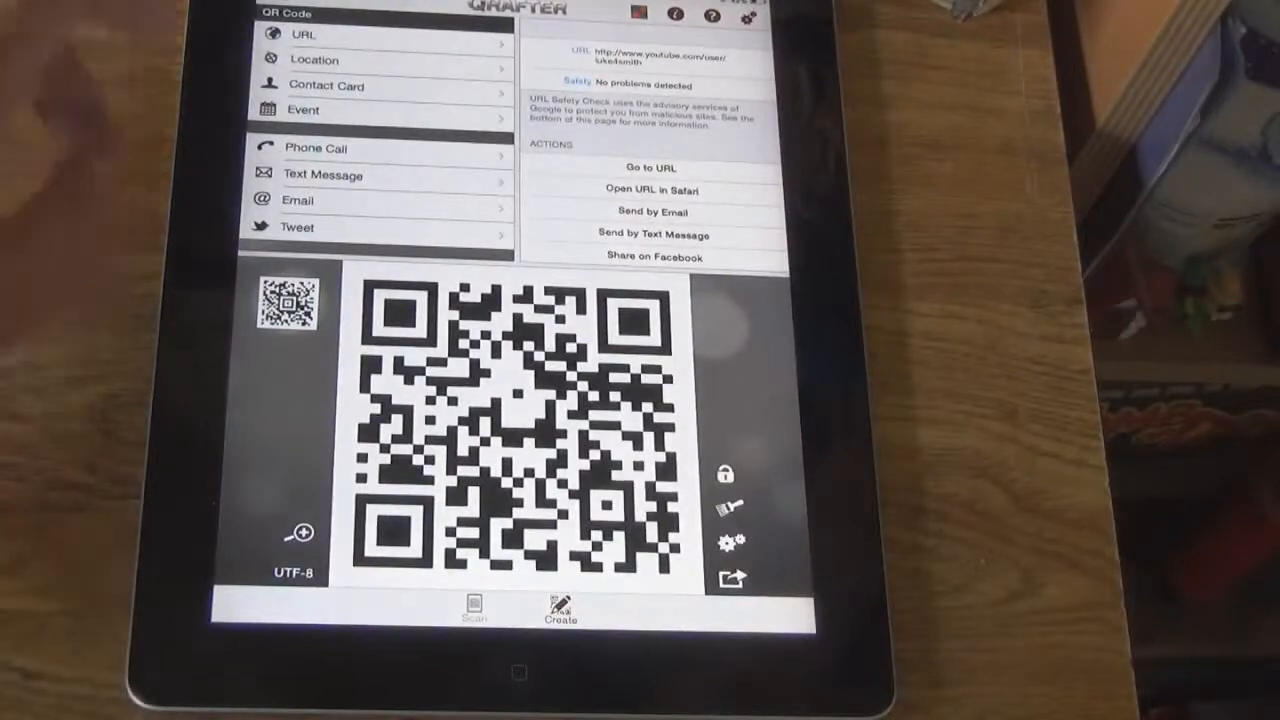
- Set the camera scanner to Batch Scan so it scans continuously until stopped
{"action": "left_click", "coordinate": [473, 608]}
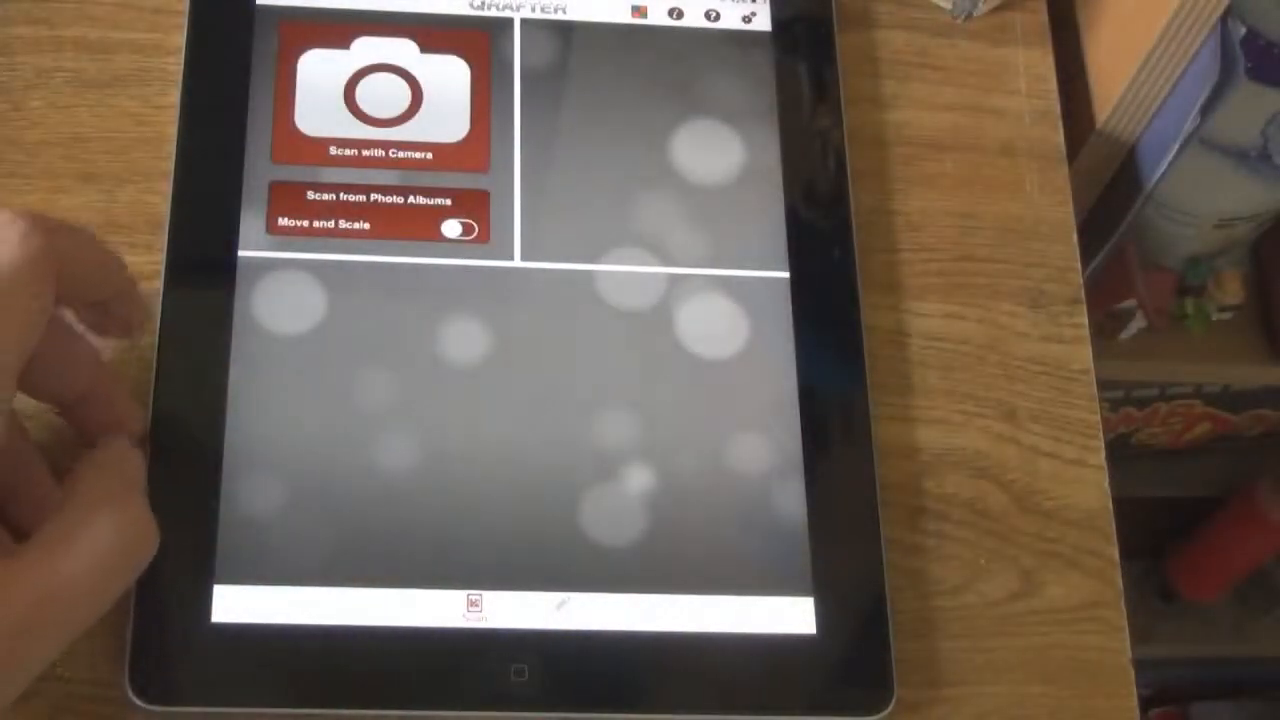
{"action": "left_click", "coordinate": [375, 95]}
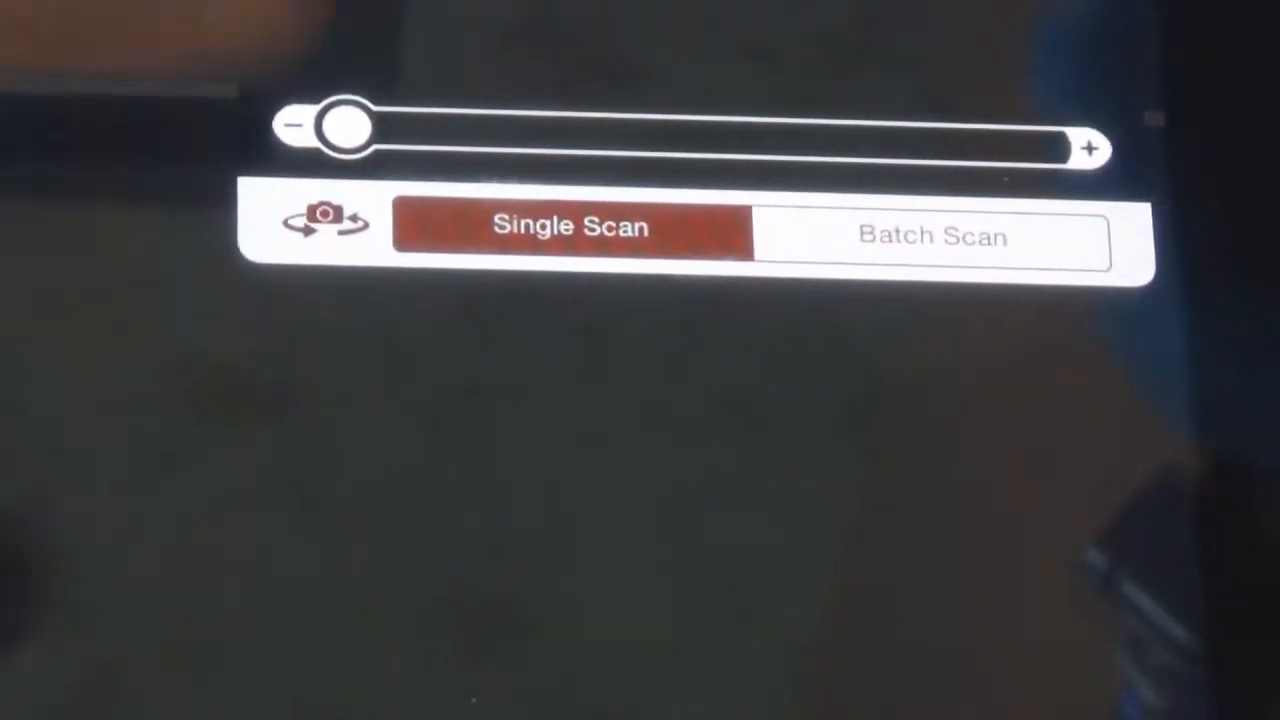
{"action": "left_click", "coordinate": [930, 235]}
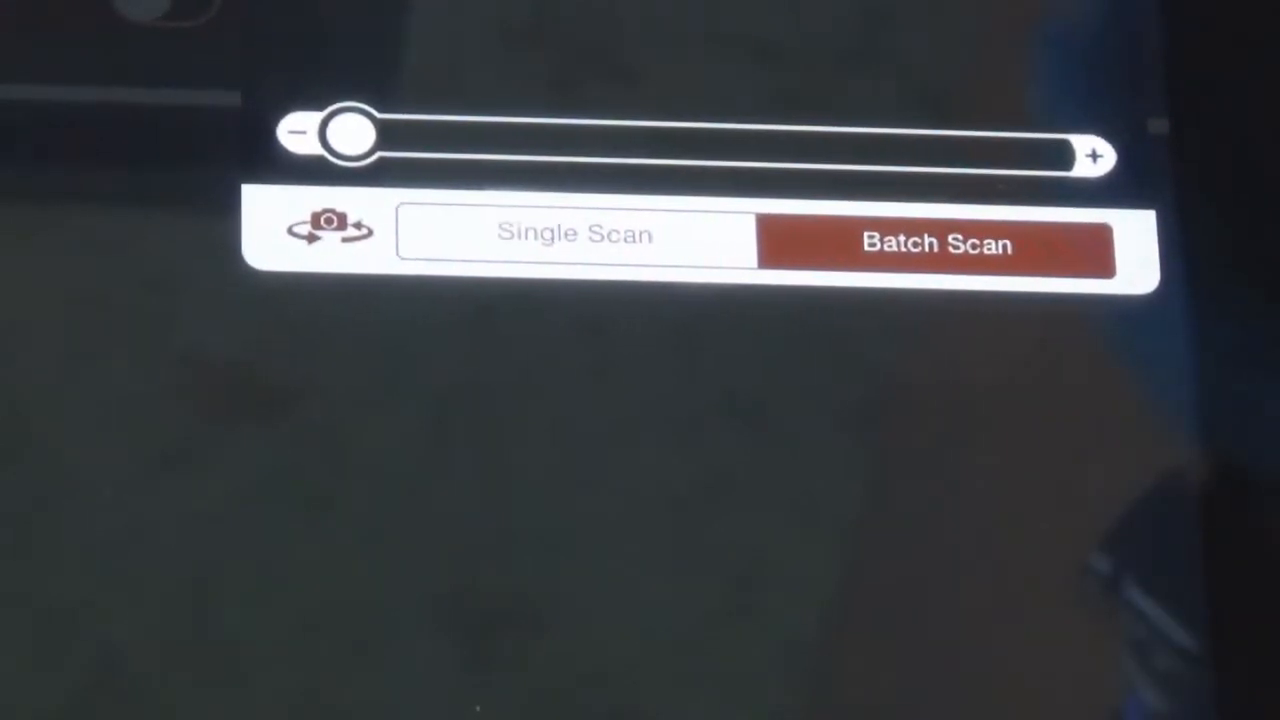
{"action": "left_click", "coordinate": [937, 243]}
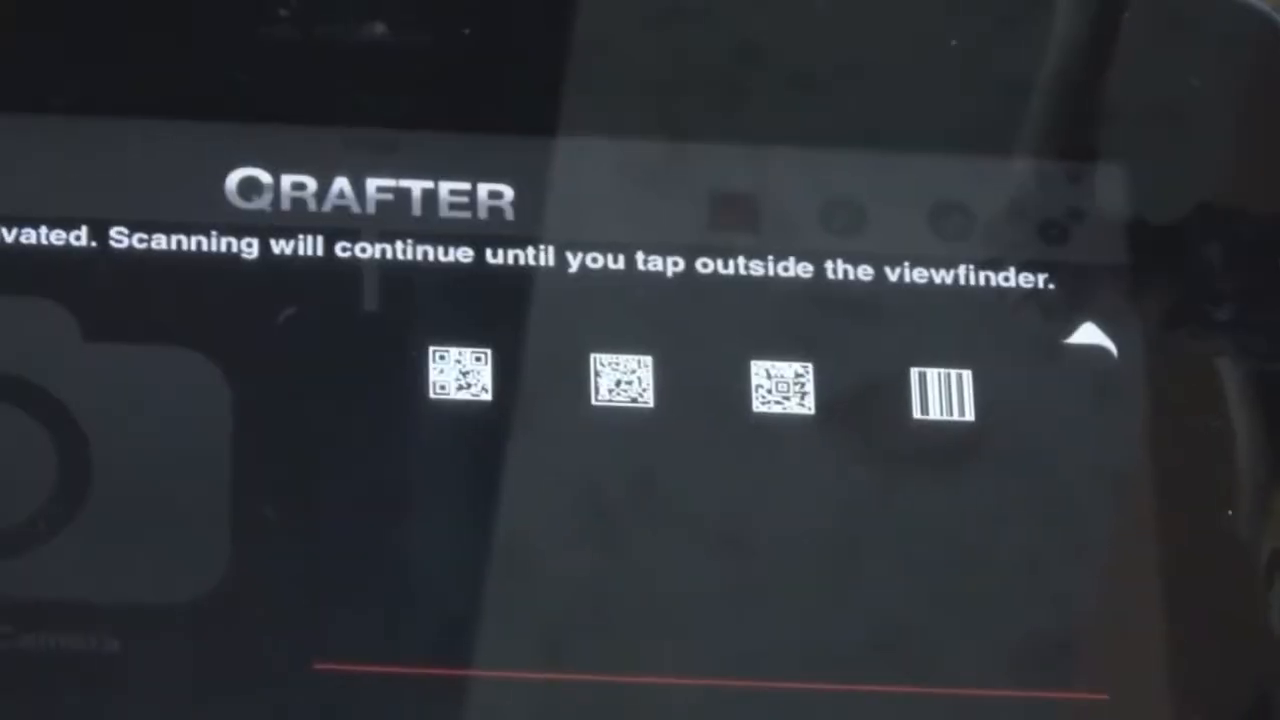